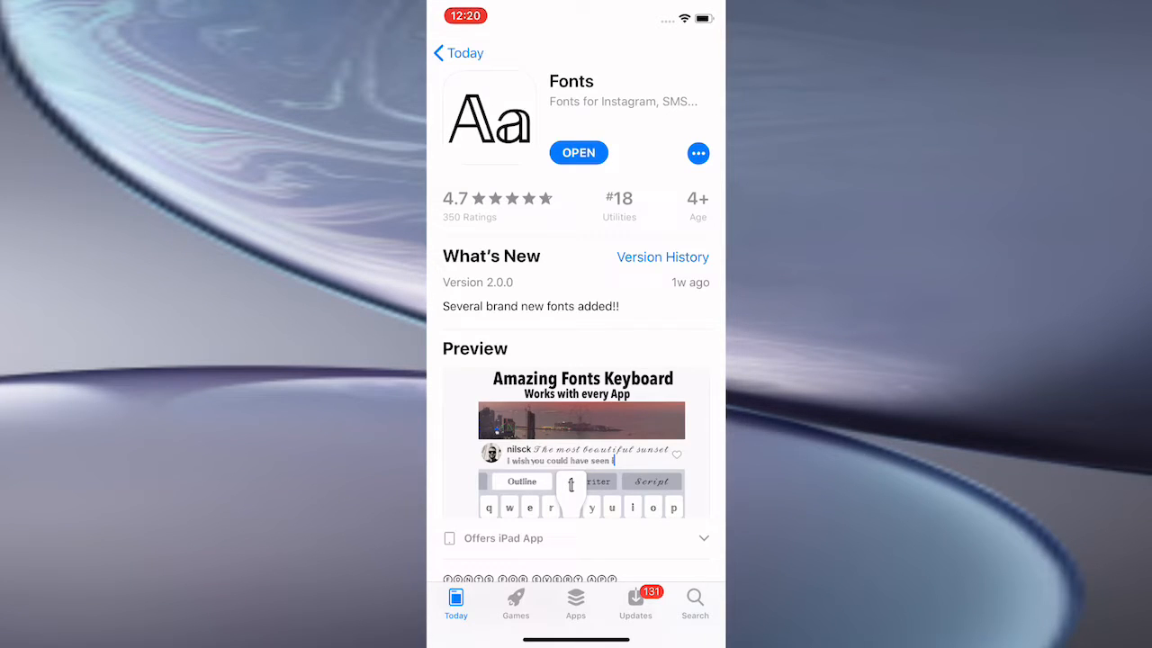
# Scroll through the installed Fonts app's App Store page before heading home
pyautogui.scroll(-3)
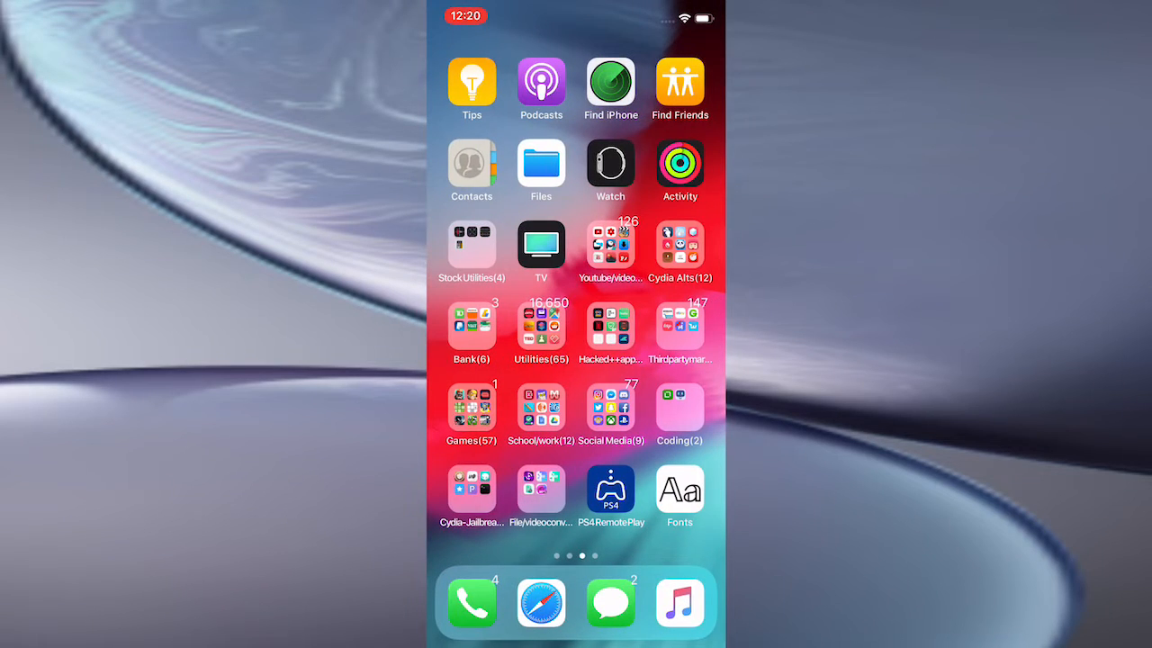
# Go to the Home Screen page with Settings, open Settings and browse its list
pyautogui.click(679, 490)
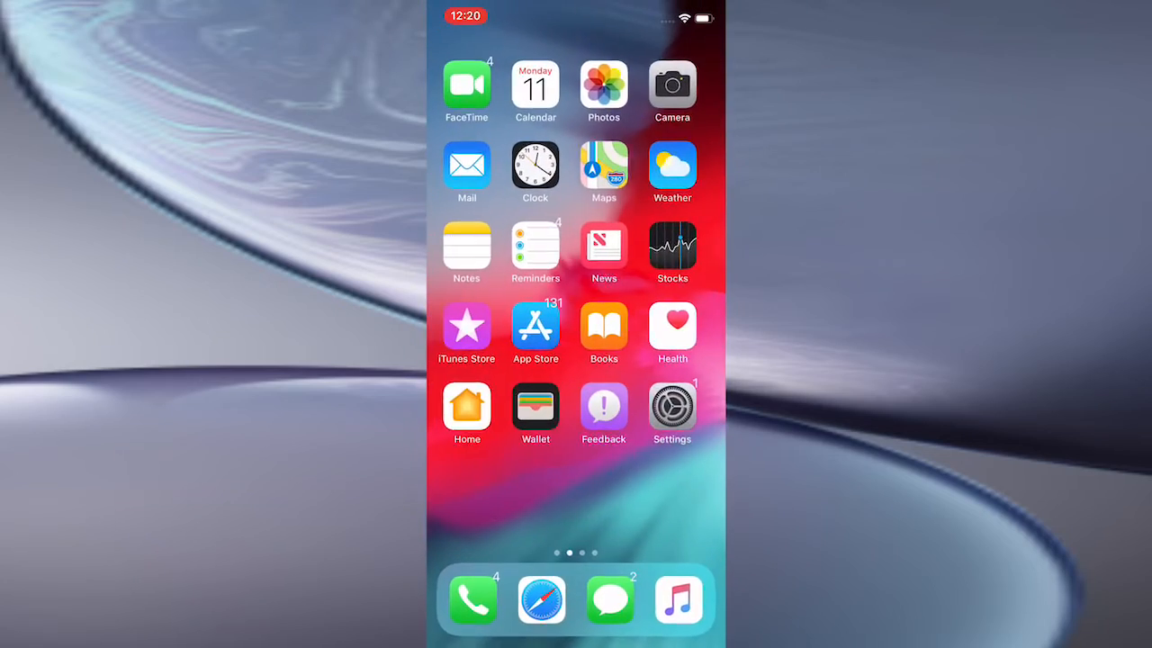
pyautogui.click(672, 412)
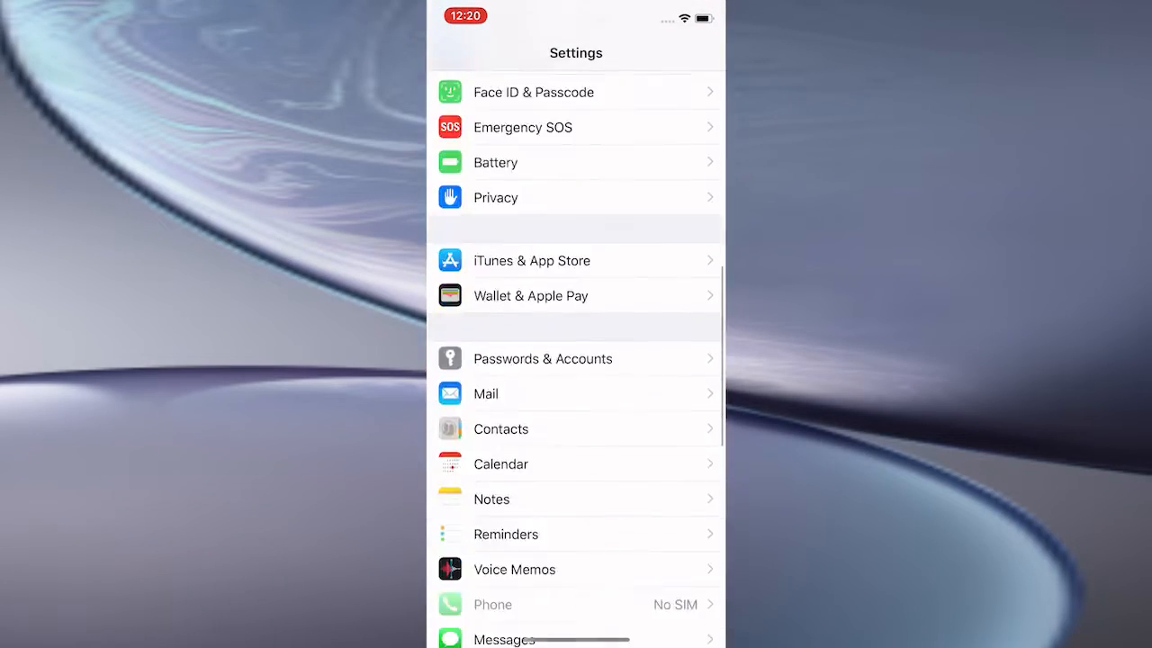
pyautogui.scroll(-3)
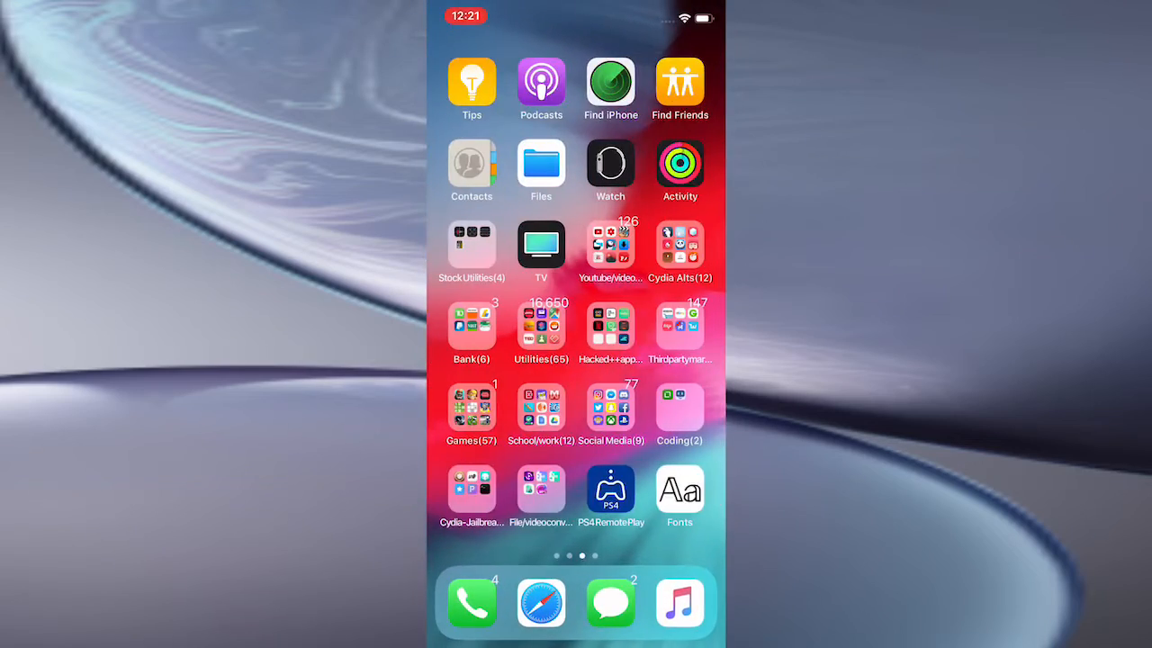
# Dismiss Search, open a Messages conversation and switch to the Fonts keyboard's Typewriter style
pyautogui.click(680, 490)
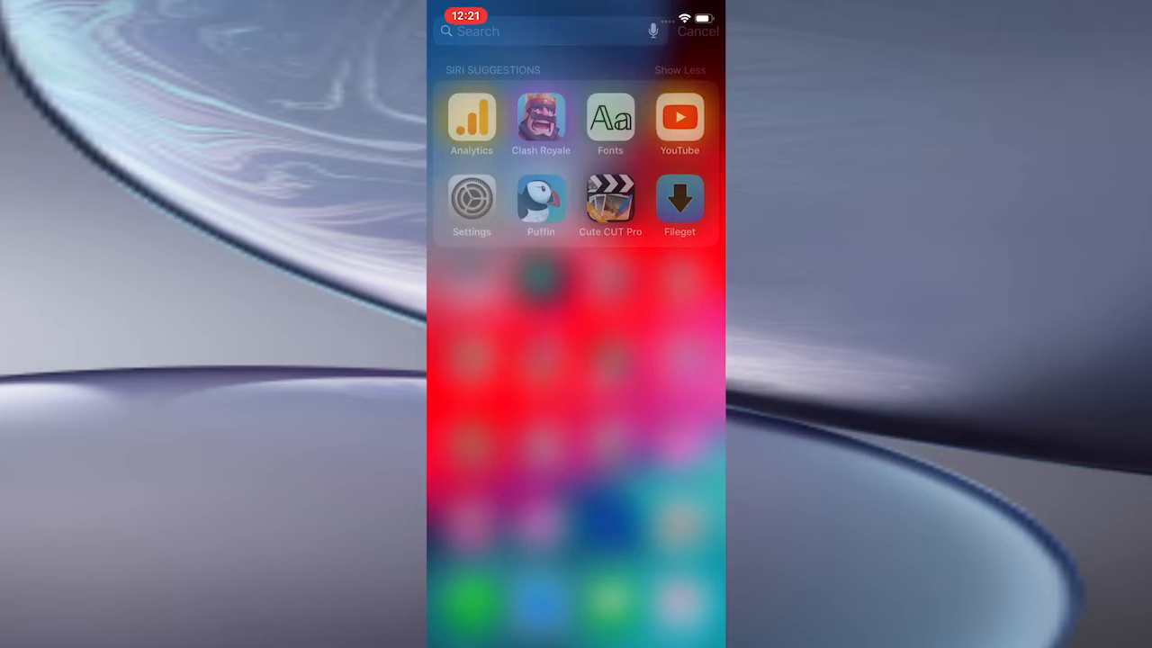
pyautogui.click(698, 31)
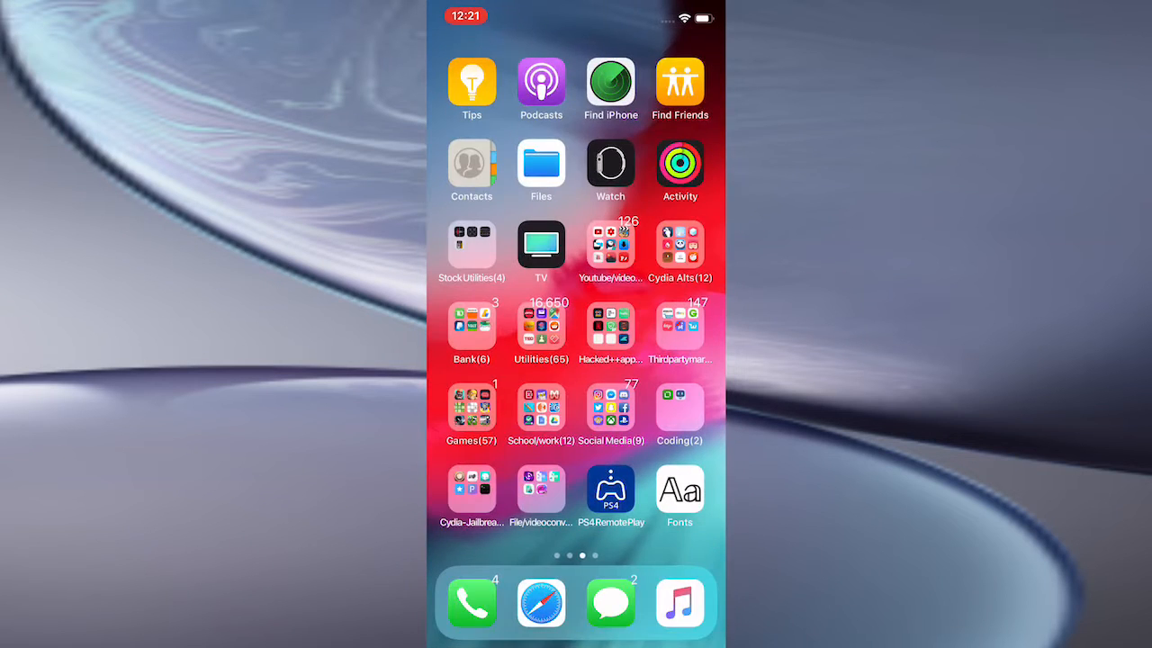
pyautogui.click(610, 602)
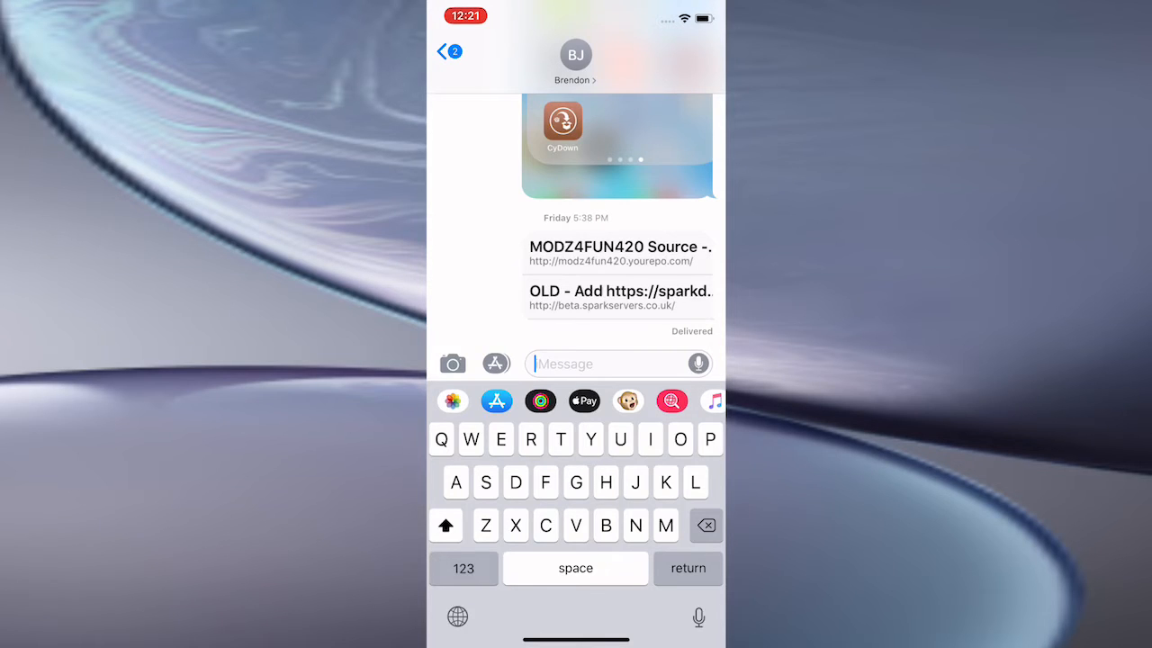
pyautogui.click(457, 617)
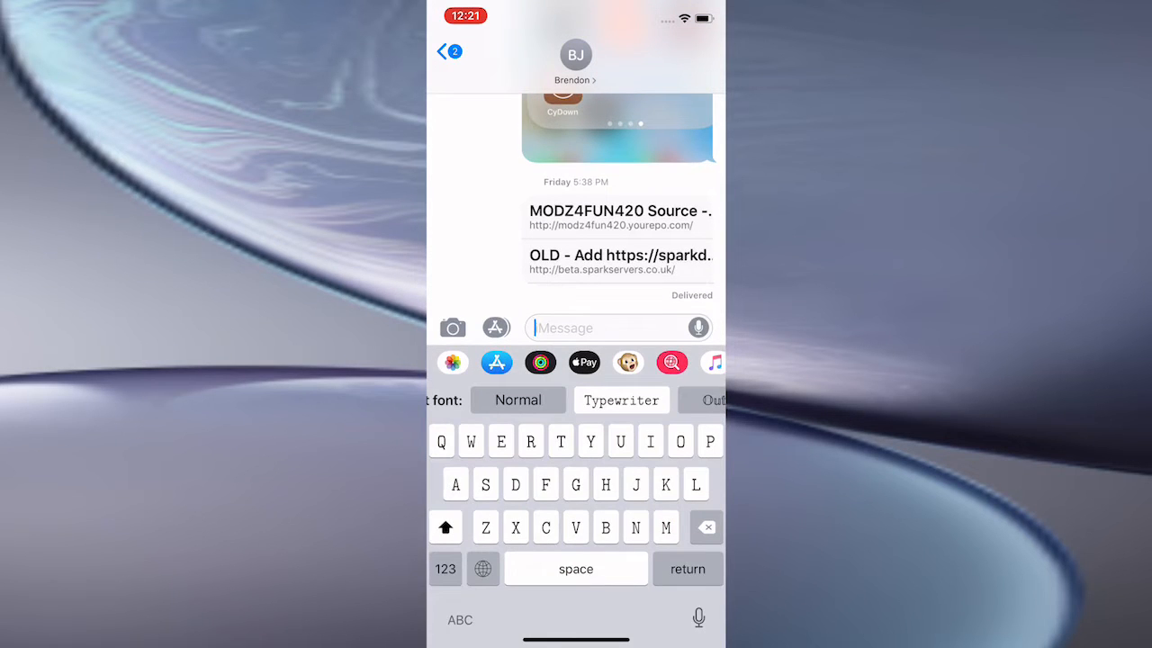
pyautogui.click(517, 399)
pyautogui.write('Hdjdbhdhdddhdhhdℎ𝑑𝑢𝑑DHHD ʜᴅʜᴅʜʜᴅpyyɹ')
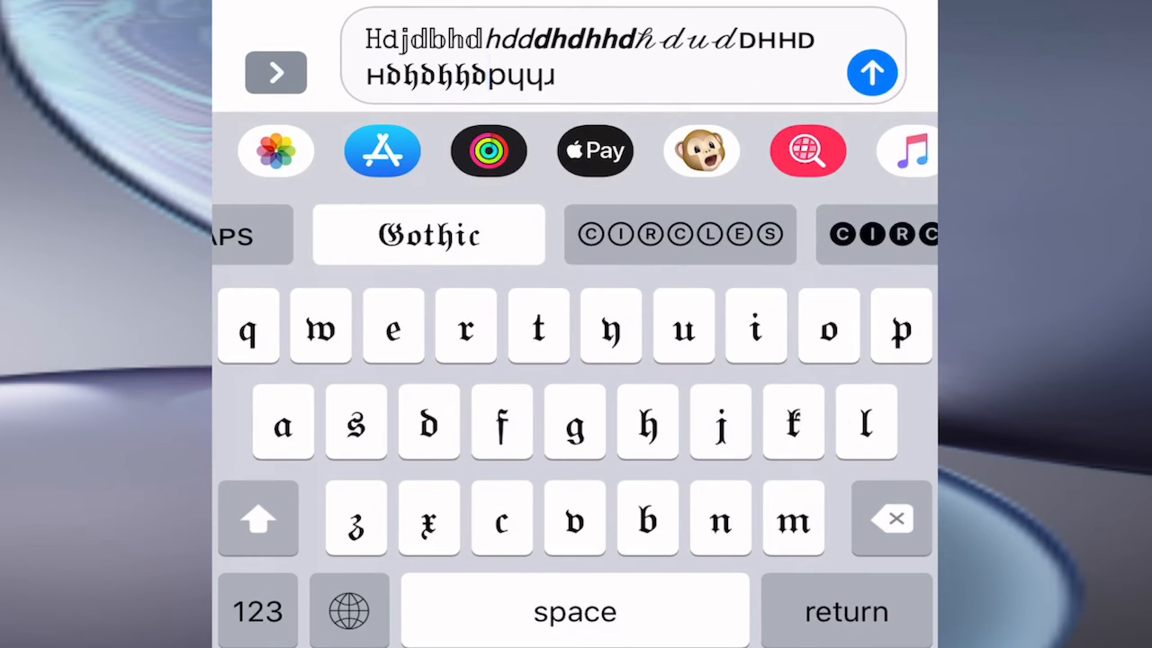
# Switch the Fonts keyboard to circled letters in the message draft
pyautogui.click(679, 234)
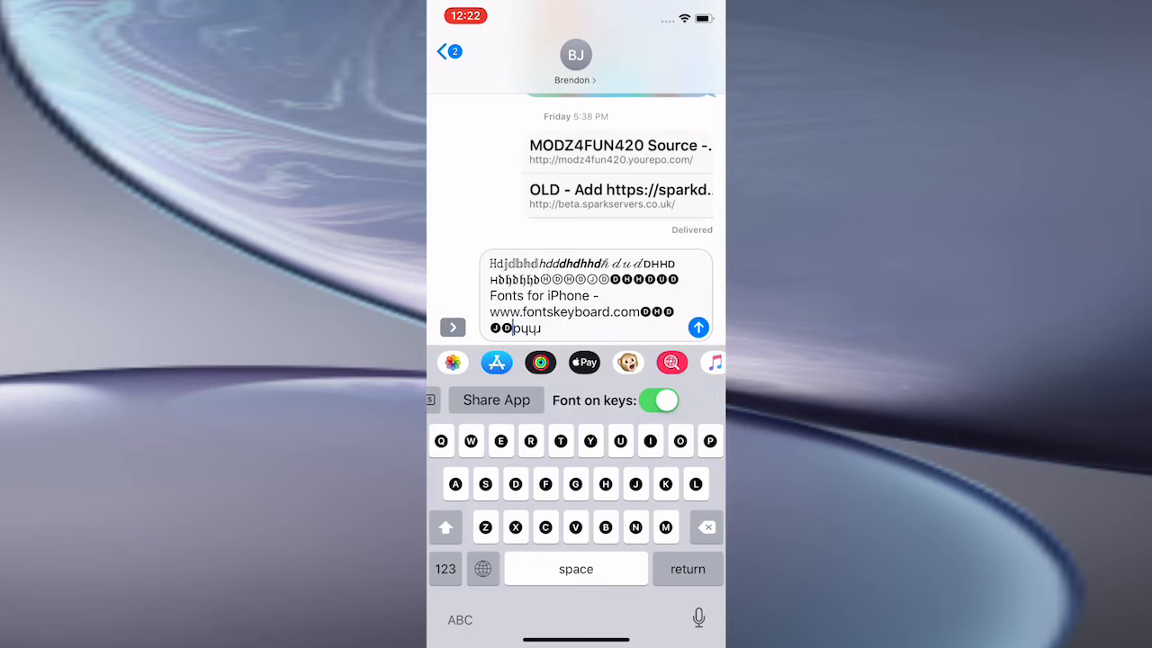
# Send the mixed-font message with the fontskeyboard.com line to the conversation
pyautogui.click(656, 400)
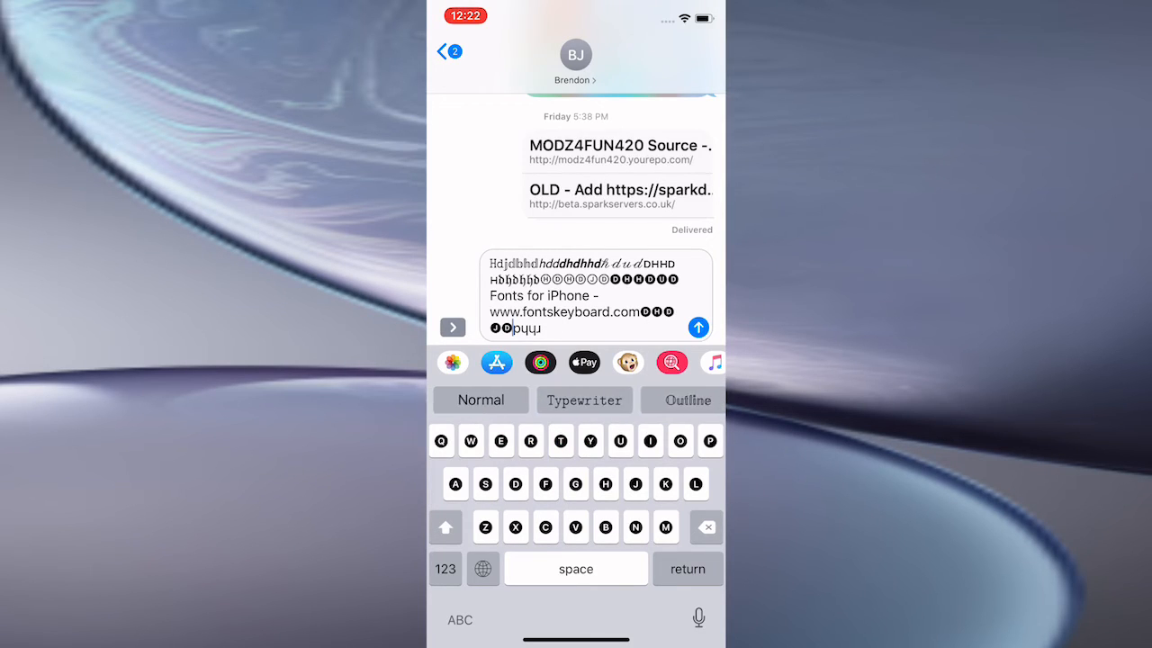
pyautogui.click(698, 327)
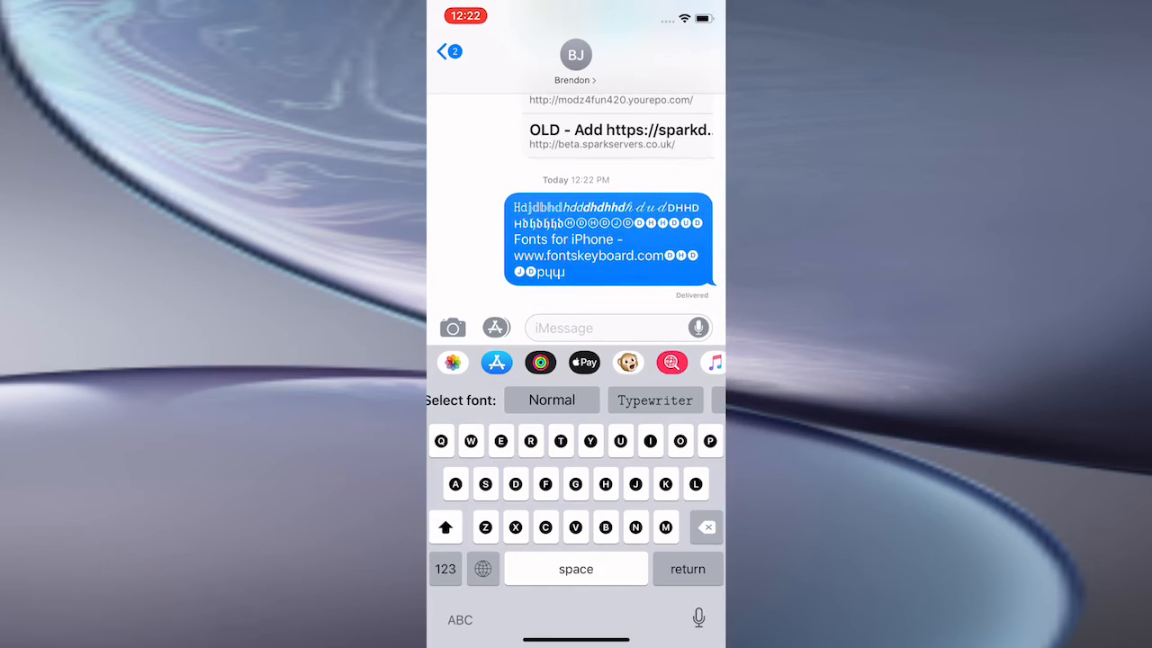
pyautogui.click(593, 328)
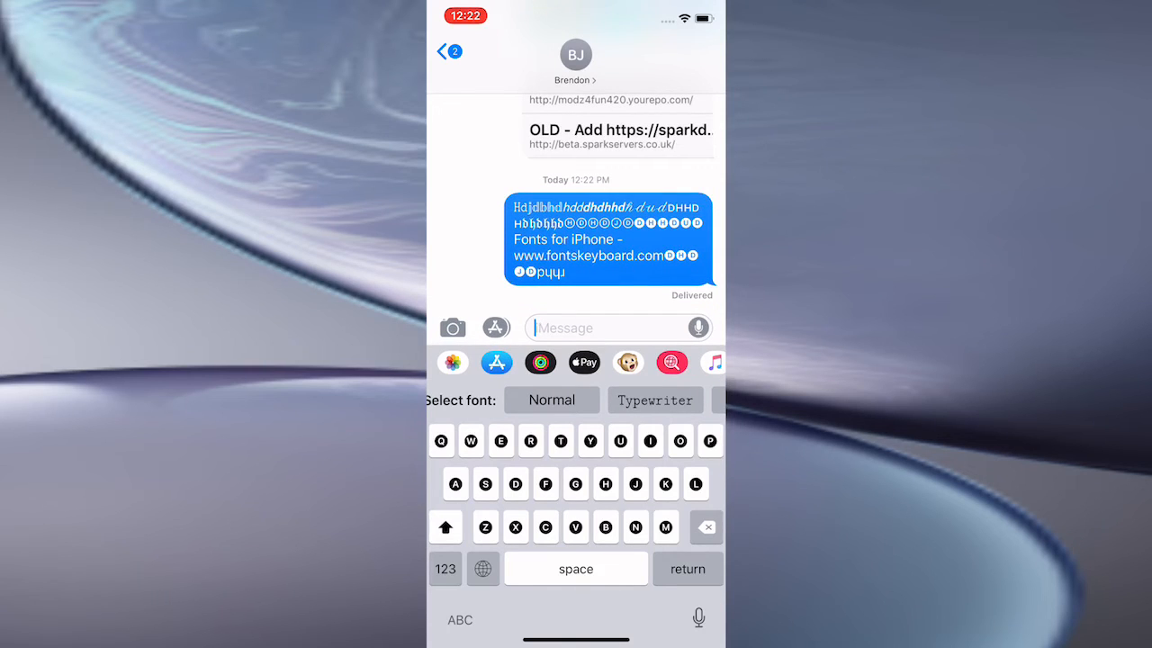